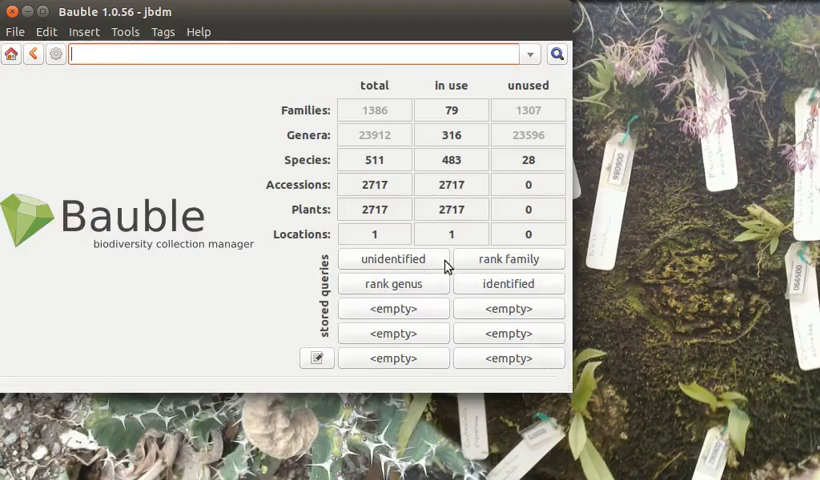
mouse_move(412, 330)
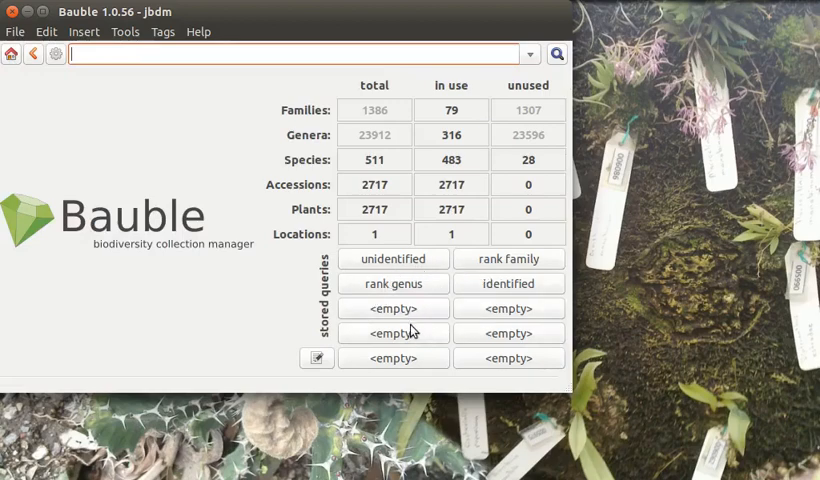
mouse_move(445, 319)
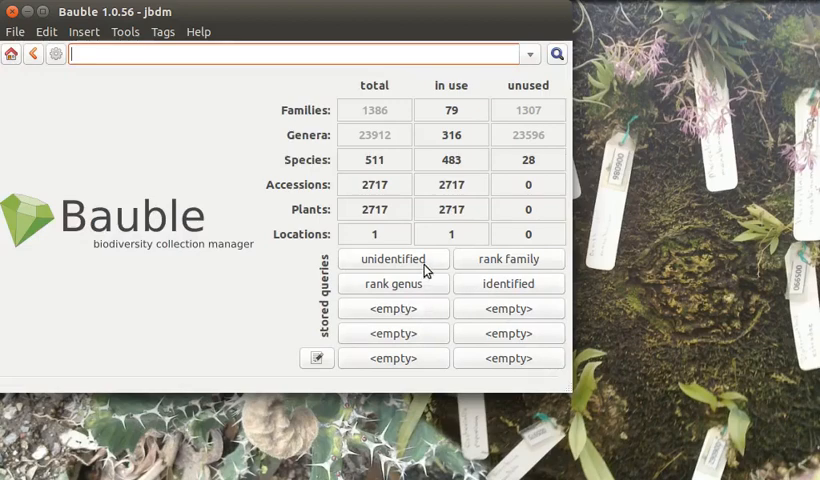
mouse_move(478, 288)
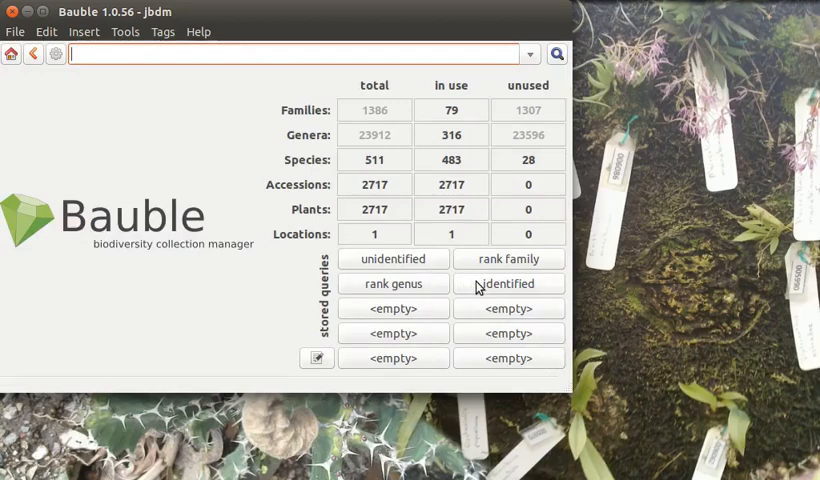
mouse_move(345, 332)
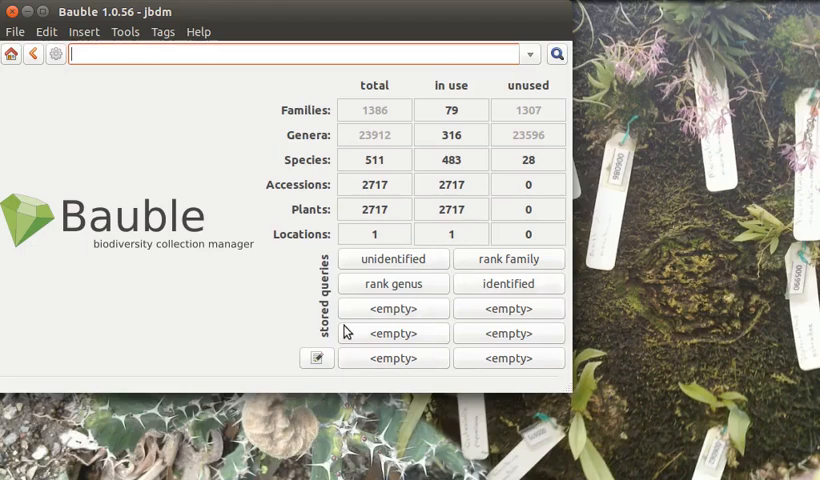
mouse_move(489, 290)
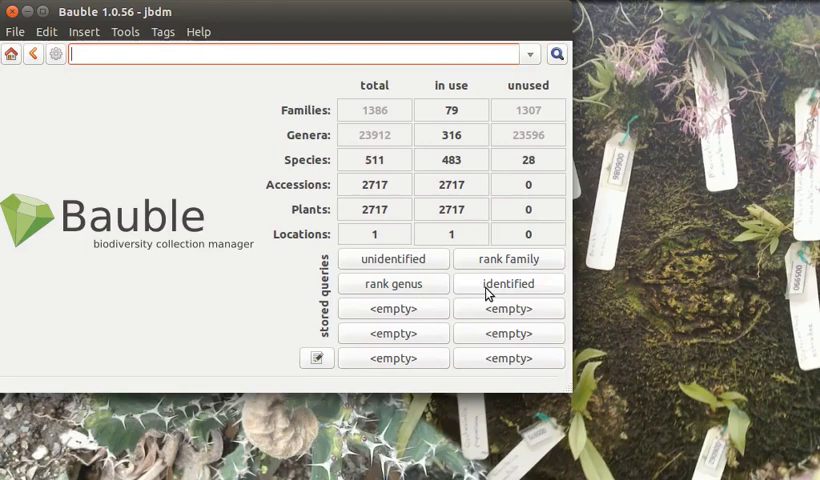
mouse_move(433, 287)
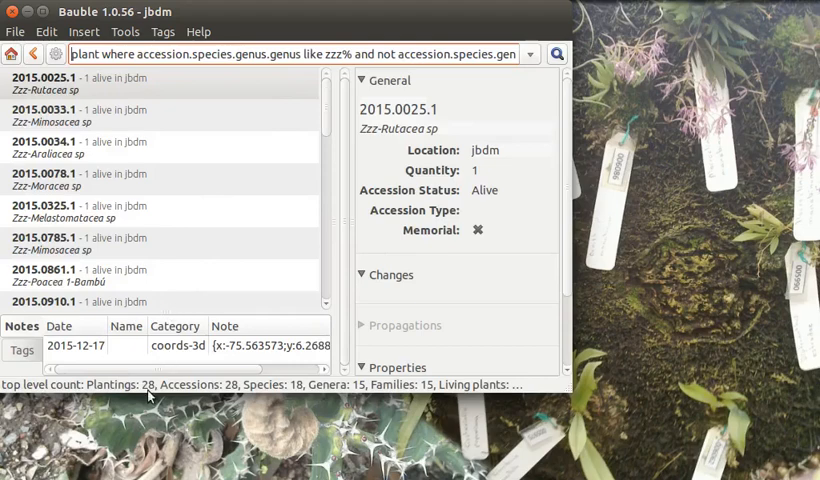
mouse_move(178, 183)
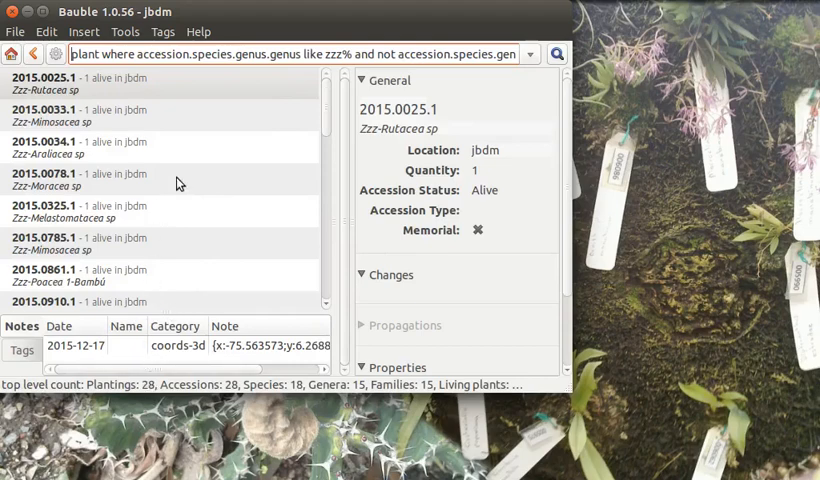
Step: Run the stored rank genus query from the home screen, then return to the summary
scroll(down, 3)
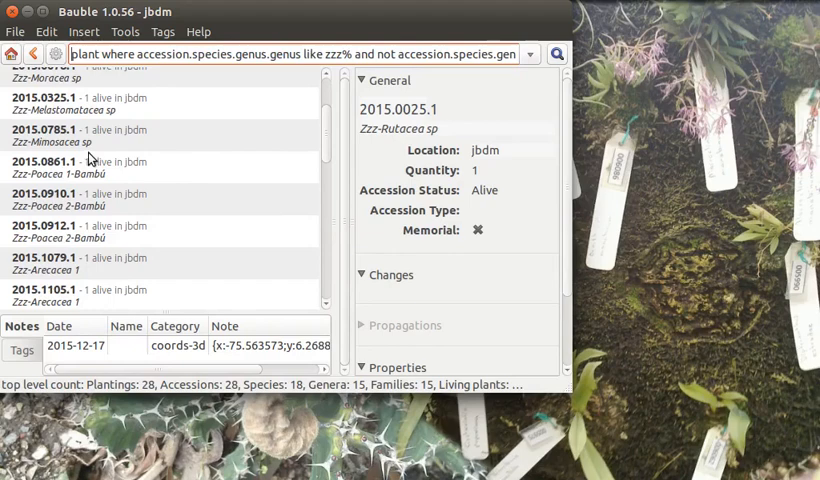
click(11, 55)
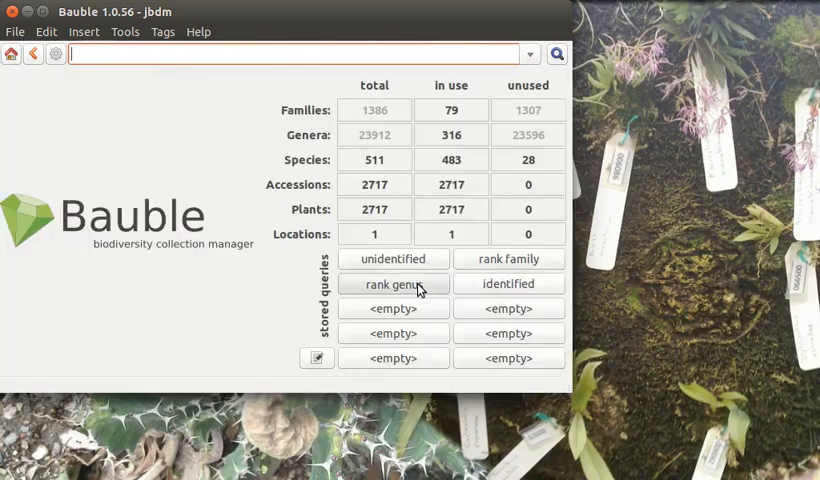
click(392, 283)
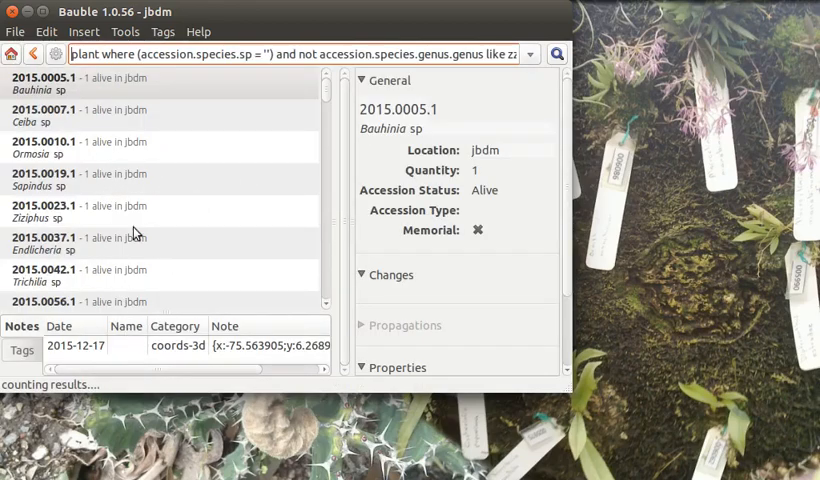
mouse_move(12, 53)
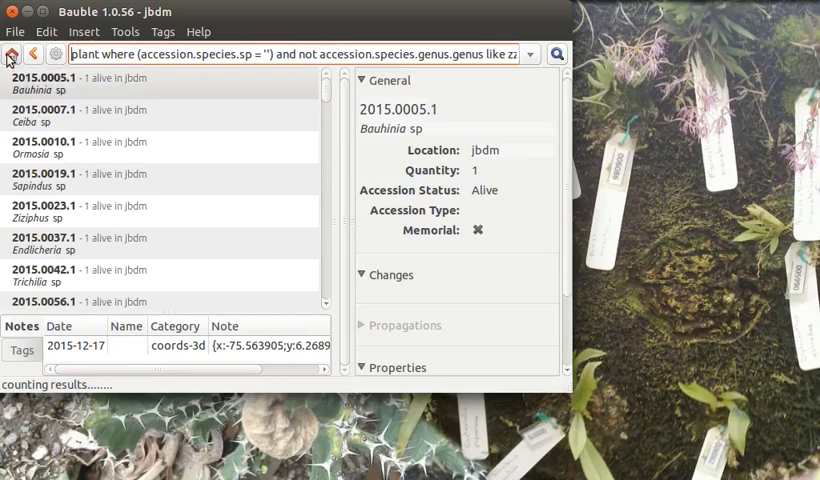
click(13, 54)
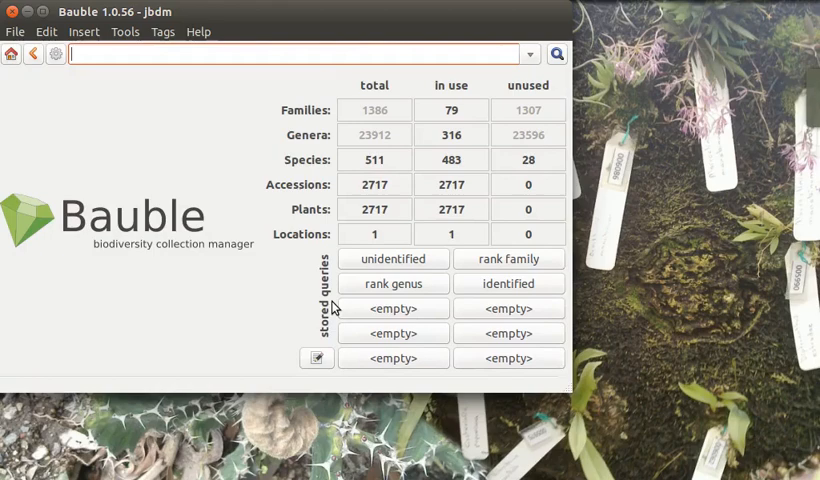
mouse_move(351, 358)
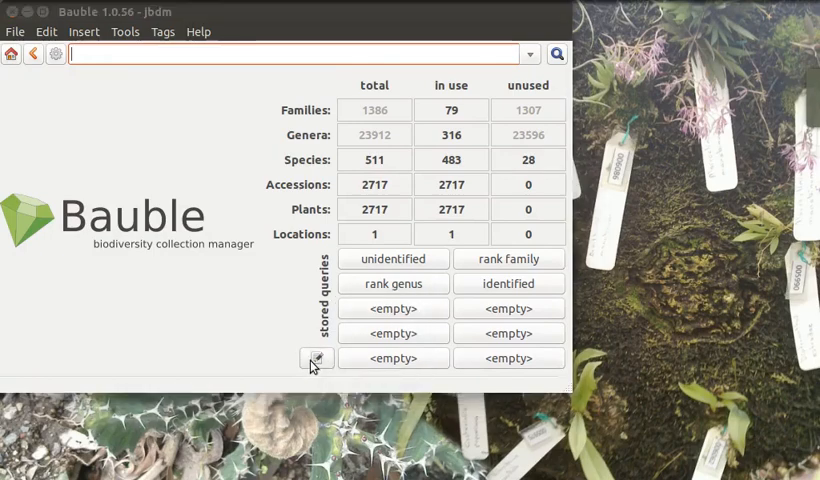
Step: Open the stored queries editor, view the rank family definition, and reposition the window
click(314, 358)
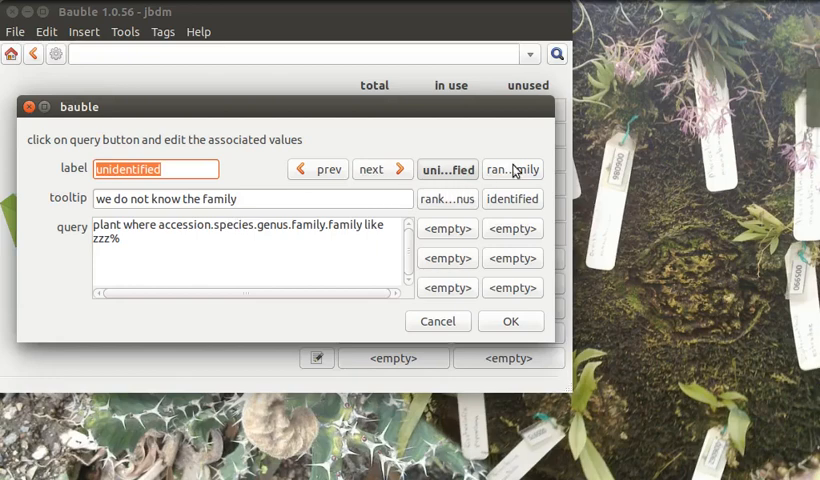
click(513, 168)
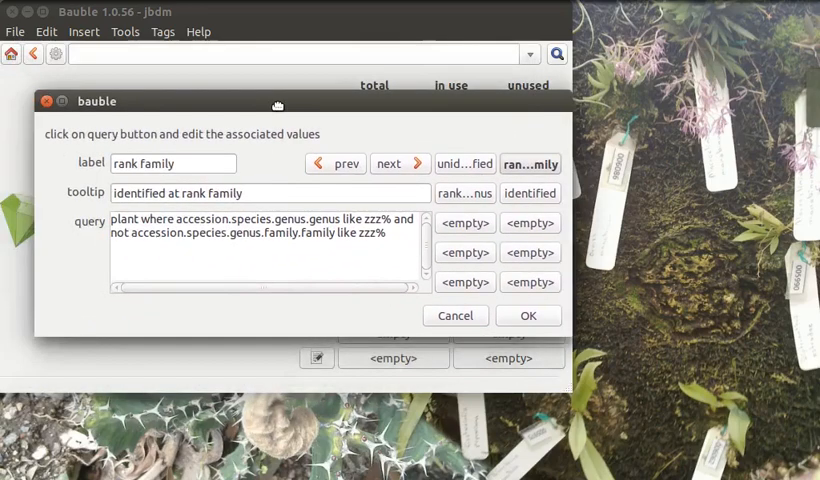
drag(278, 105, 47, 161)
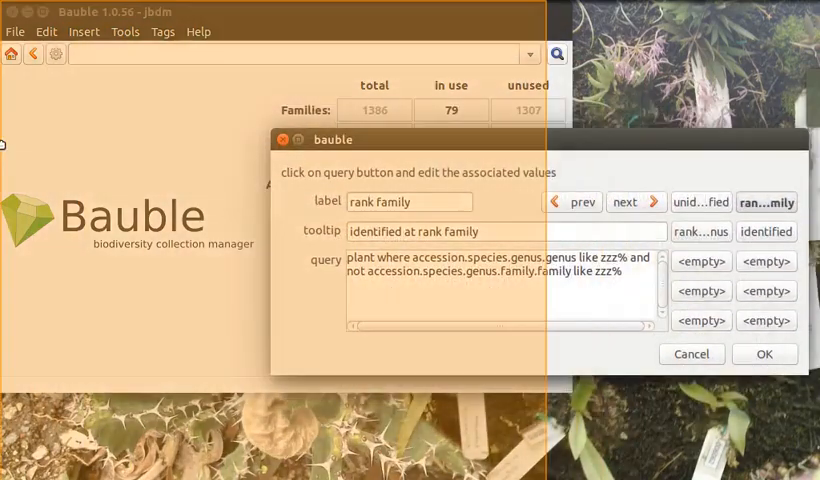
drag(333, 139, 561, 159)
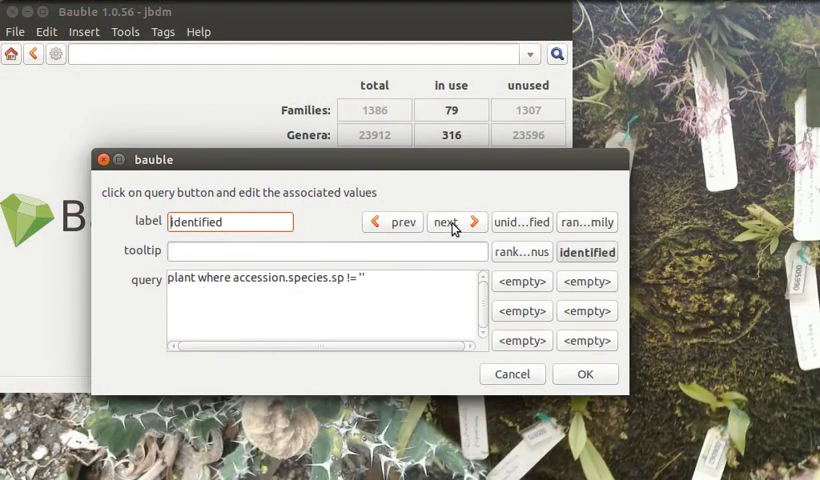
click(446, 221)
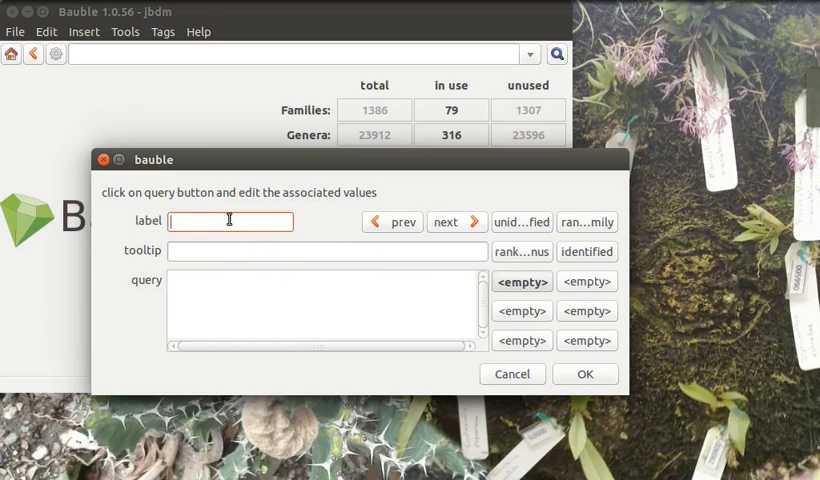
text(some)
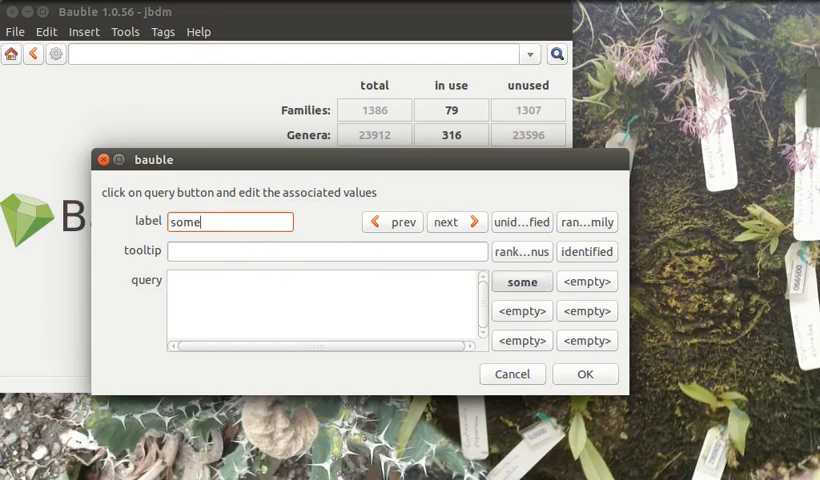
text(thin)
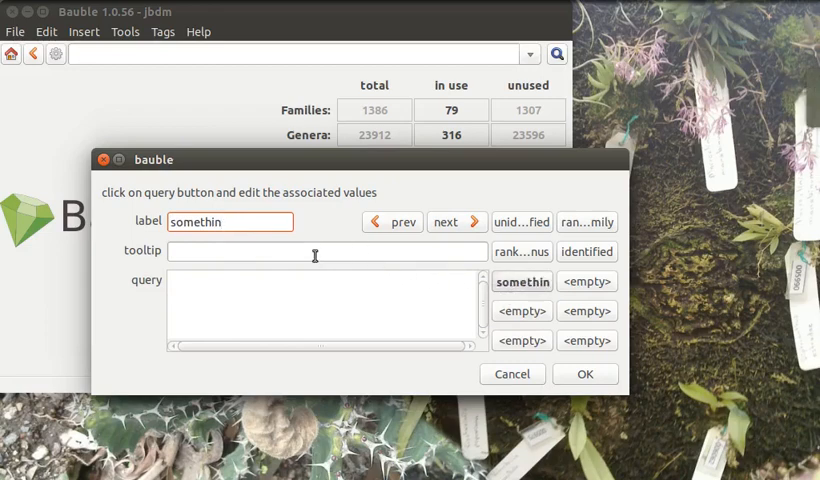
click(315, 251)
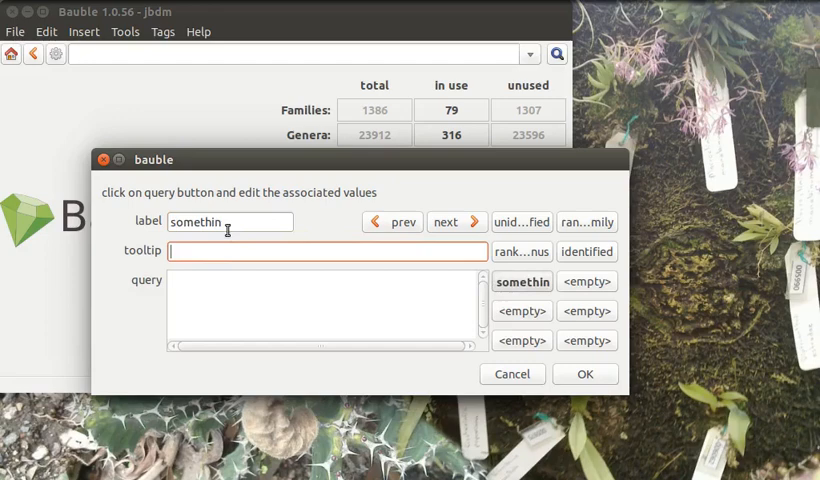
key(BackSpace)
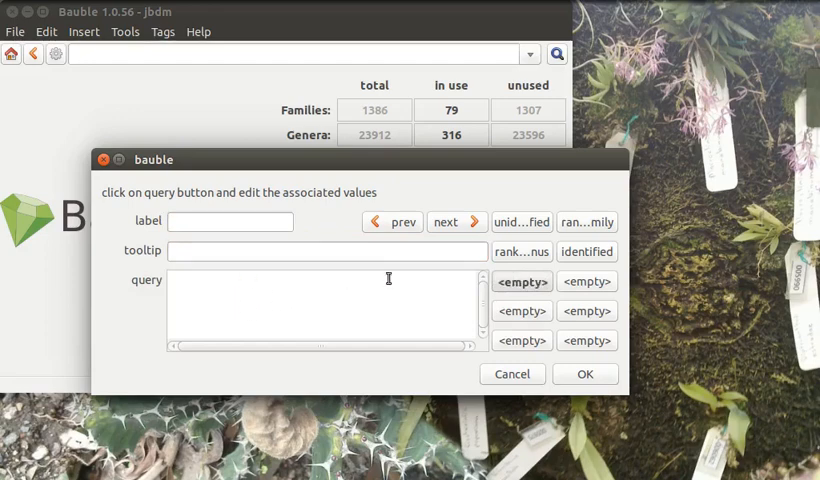
click(586, 252)
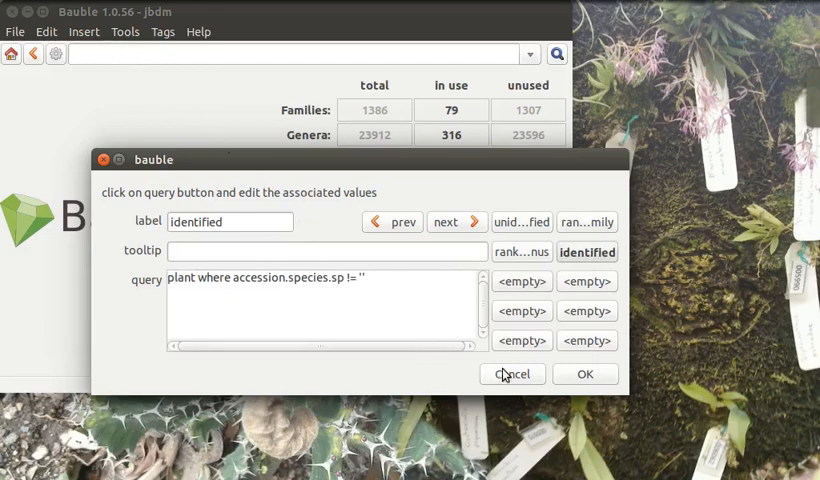
Step: Cancel the query editor and reopen it to show the unchanged unidentified query
click(512, 374)
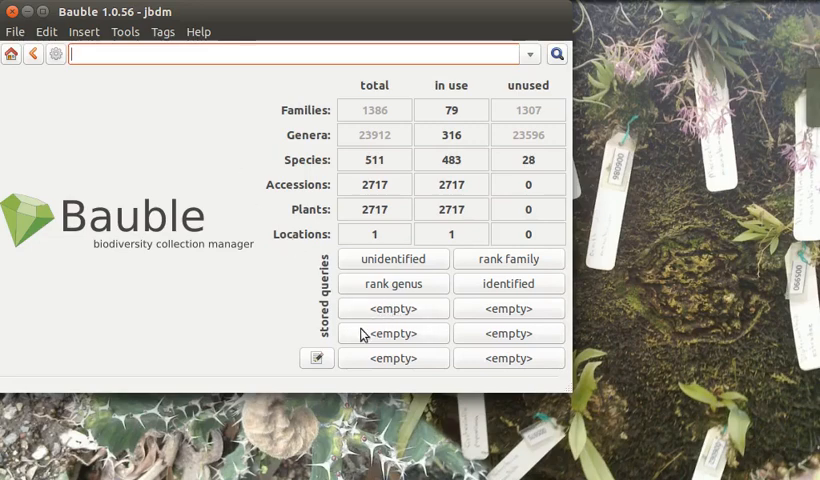
click(123, 37)
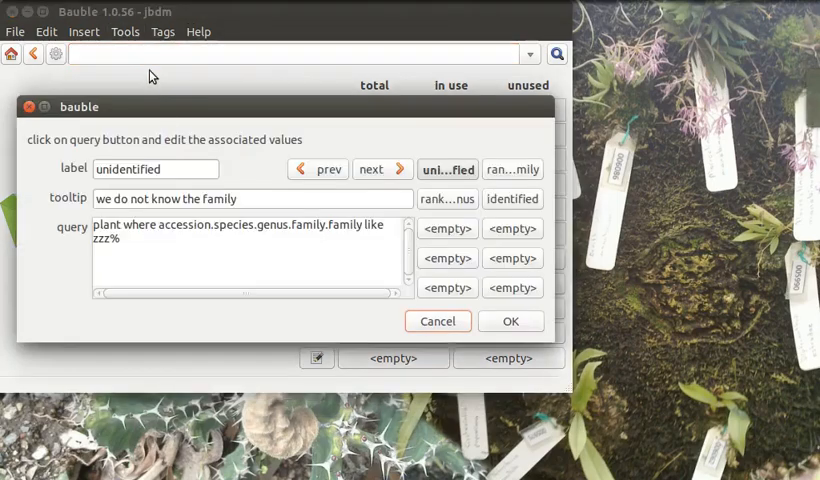
mouse_move(459, 331)
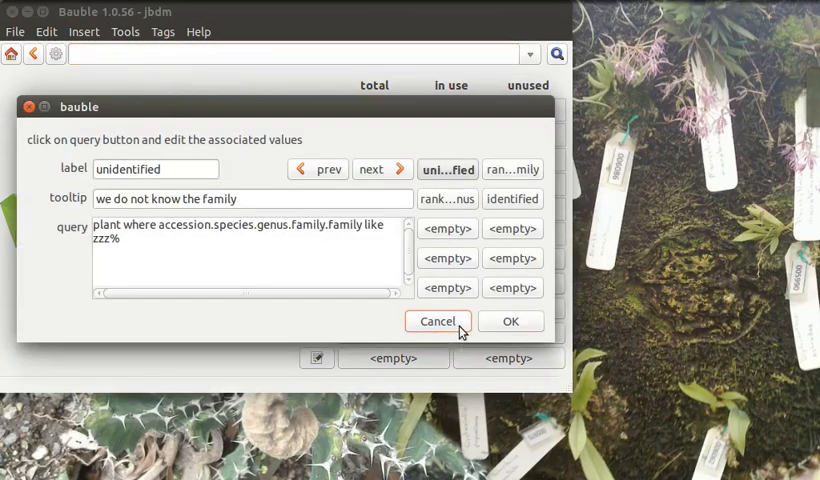